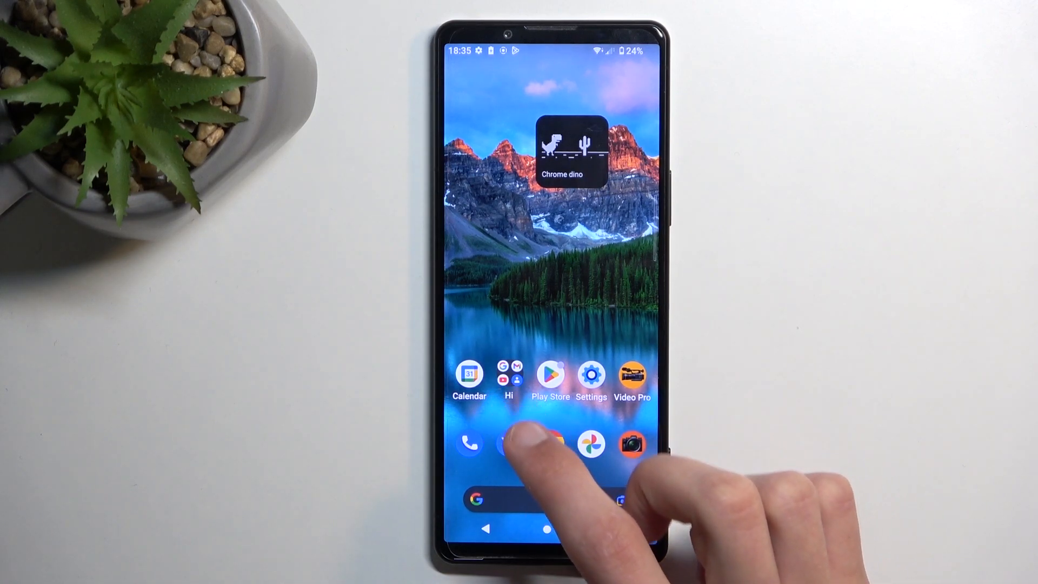
Swipe up from the home screen to reveal the app drawer.
{"action": "left_click", "coordinate": [508, 379]}
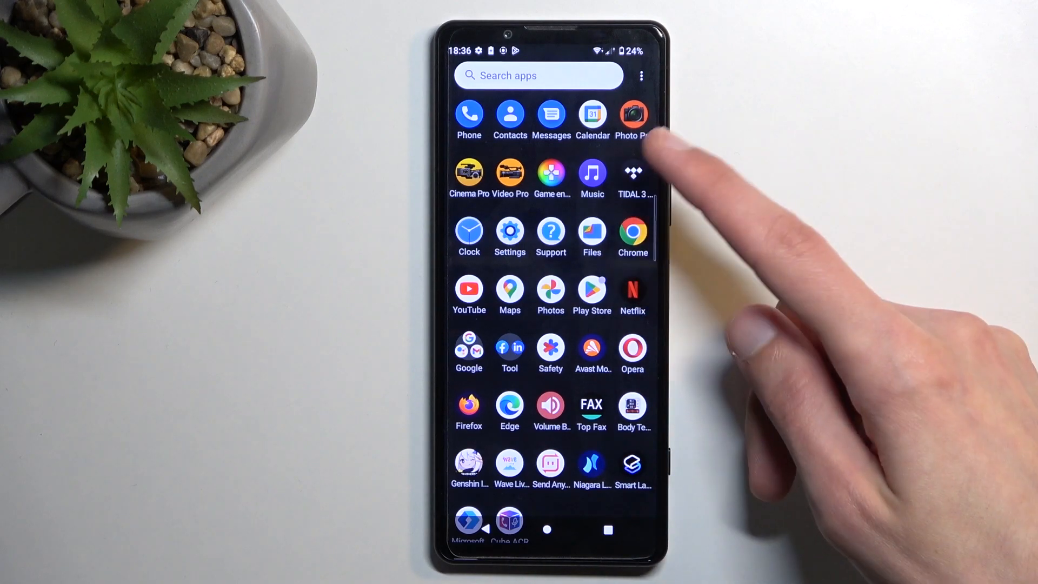
Launch Contacts, answer the notification permission prompt, and scroll the 51-contact list.
{"action": "left_click", "coordinate": [510, 114]}
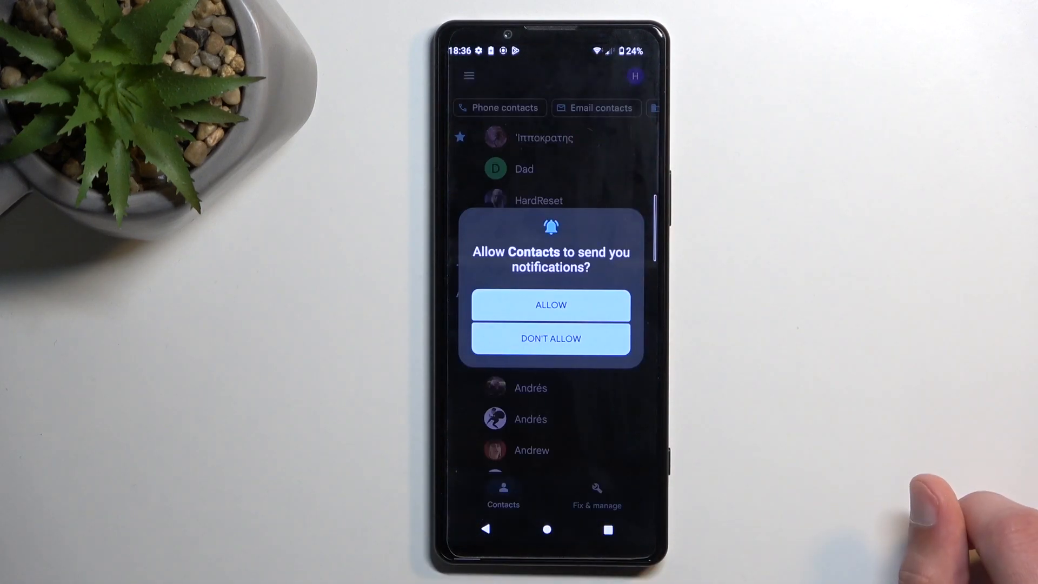
{"action": "left_click", "coordinate": [551, 304]}
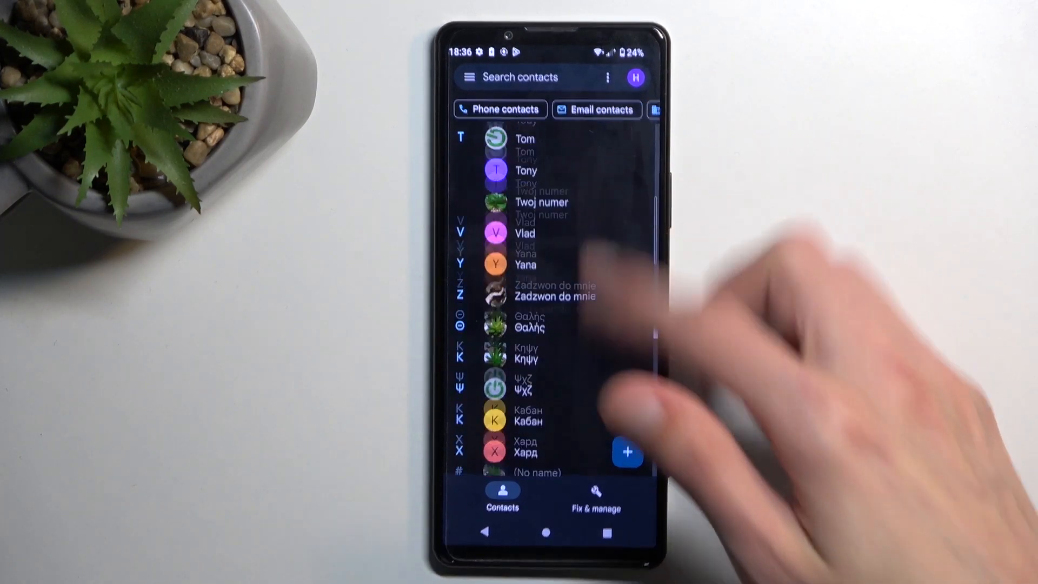
{"action": "scroll", "scroll_direction": "down", "scroll_amount": 3}
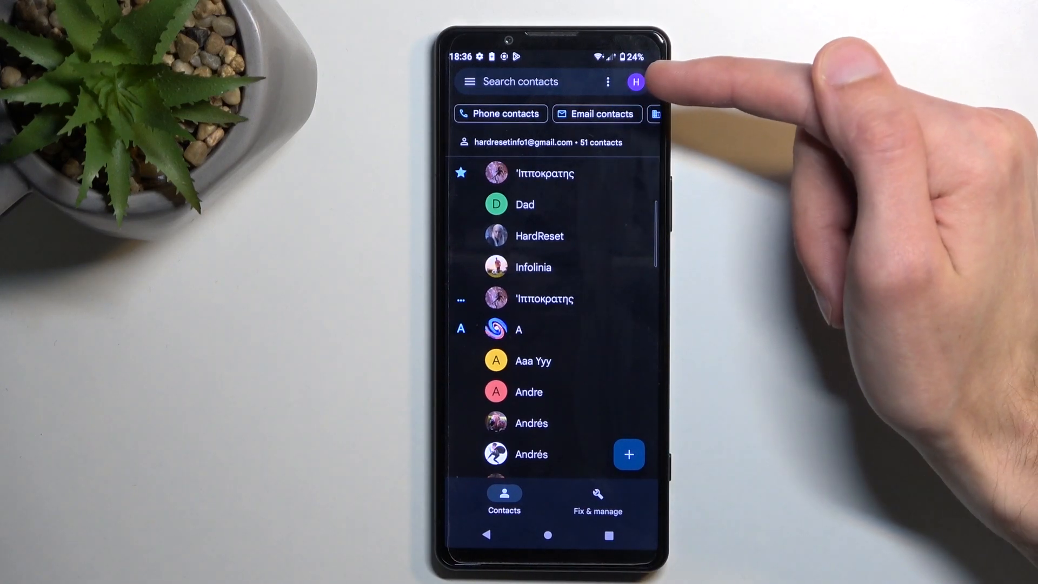
Check the account menu, close it, and switch to Fix & manage.
{"action": "left_click", "coordinate": [634, 82]}
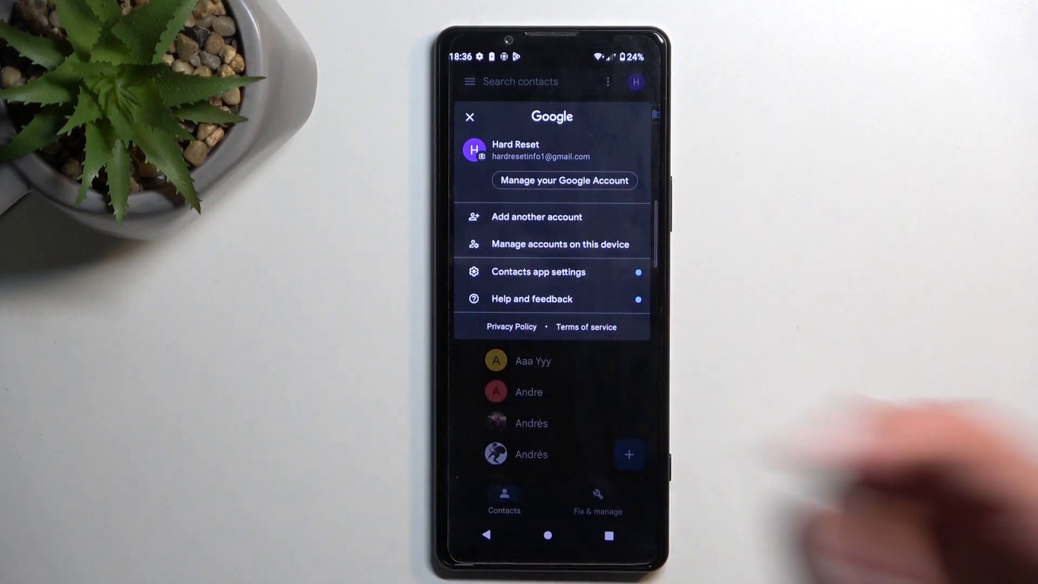
{"action": "left_click", "coordinate": [469, 116]}
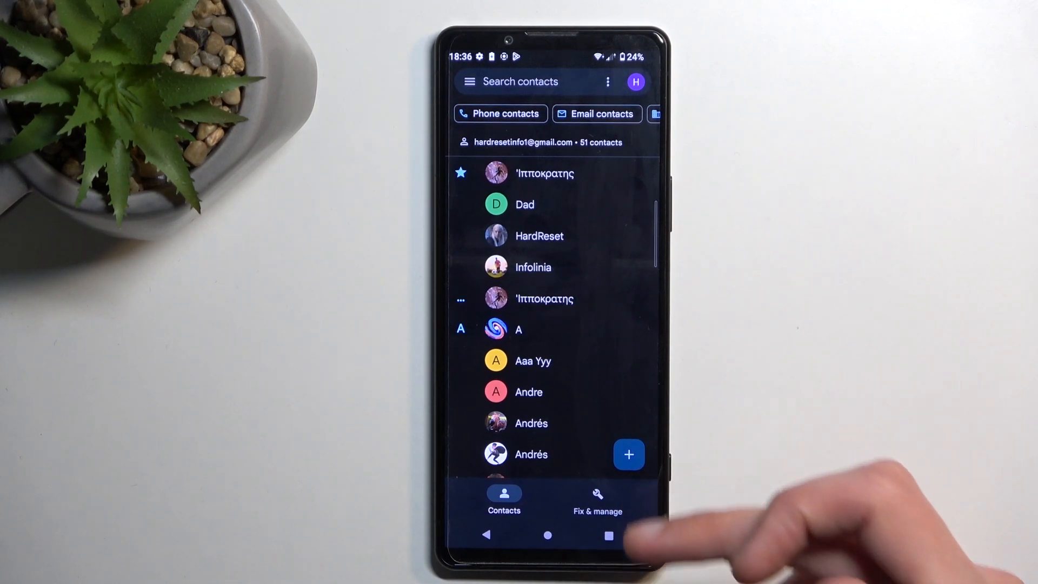
{"action": "left_click", "coordinate": [596, 499]}
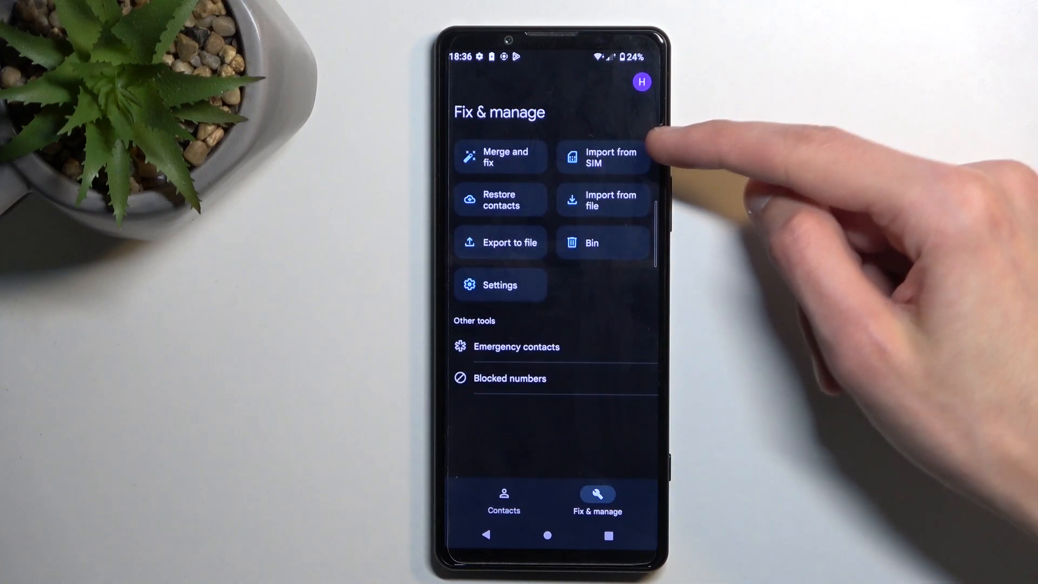
Start Import from SIM with 'Twoj numer' checked and show the Save to destinations.
{"action": "left_click", "coordinate": [602, 157]}
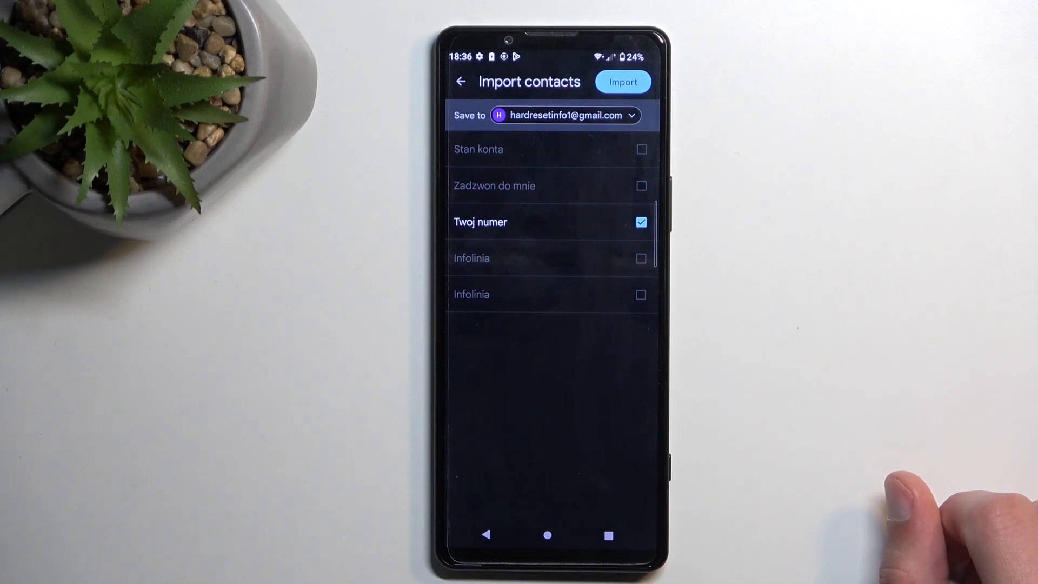
{"action": "left_click", "coordinate": [621, 82]}
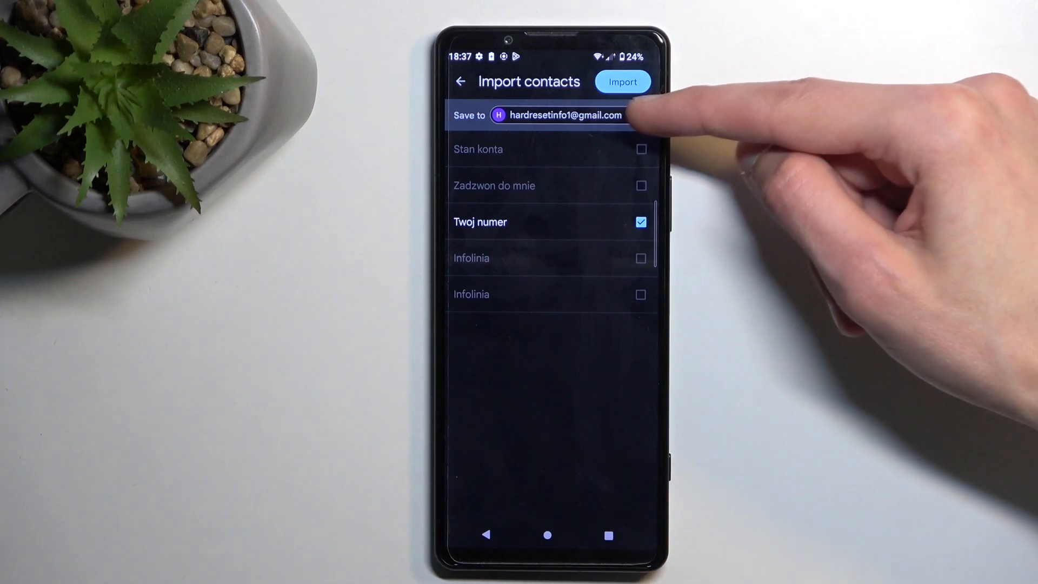
{"action": "left_click", "coordinate": [564, 115]}
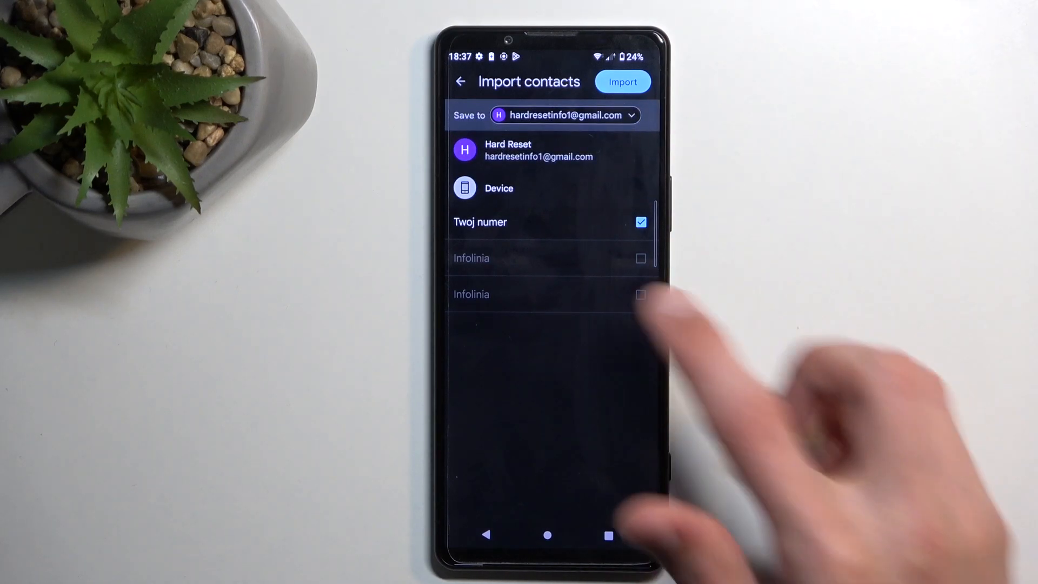
Import all five SIM contacts to Device, keep backup and sync off, and return.
{"action": "left_click", "coordinate": [559, 115]}
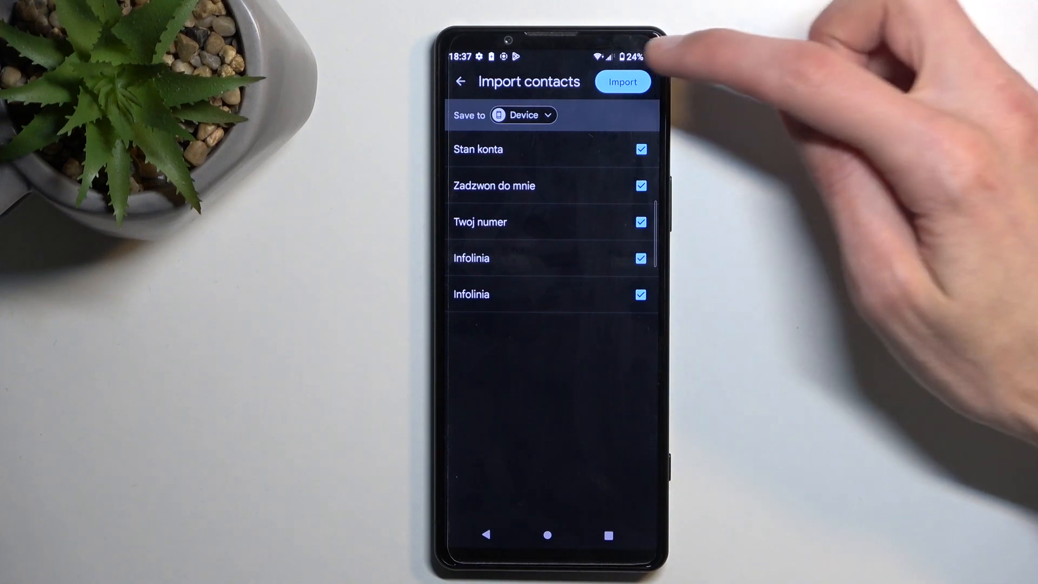
{"action": "left_click", "coordinate": [622, 82]}
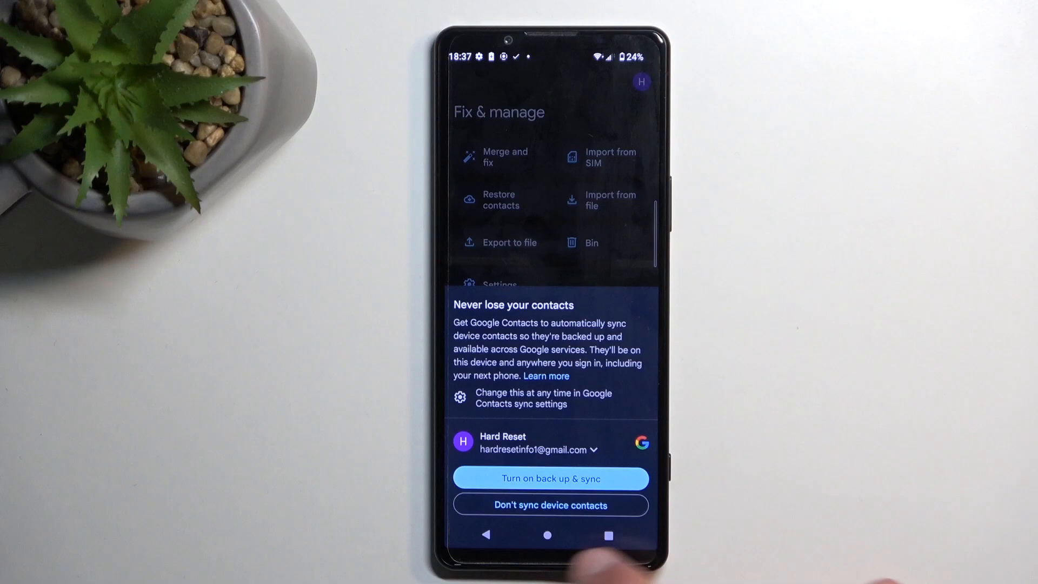
{"action": "left_click", "coordinate": [550, 504]}
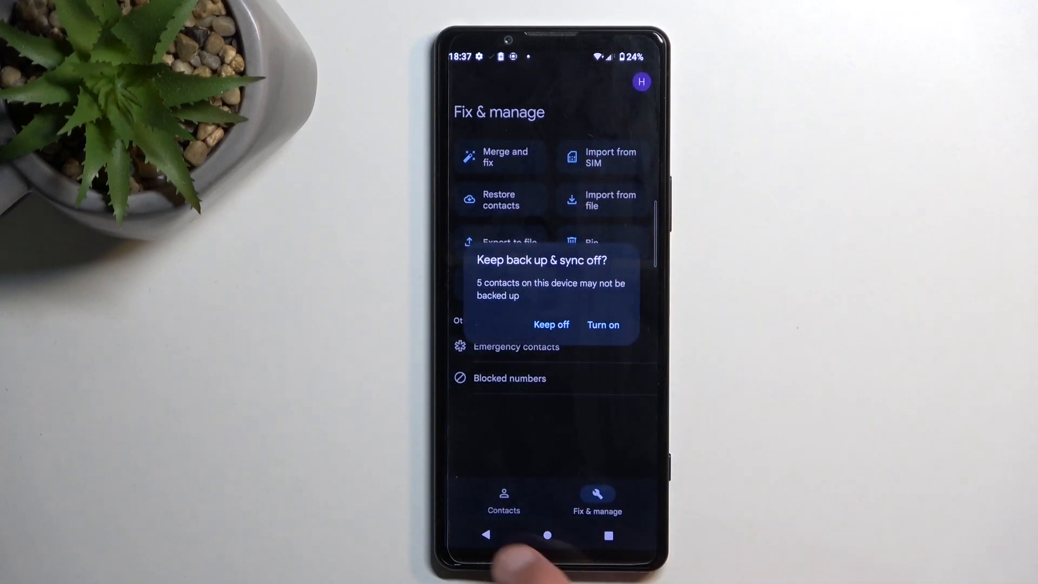
{"action": "left_click", "coordinate": [551, 324]}
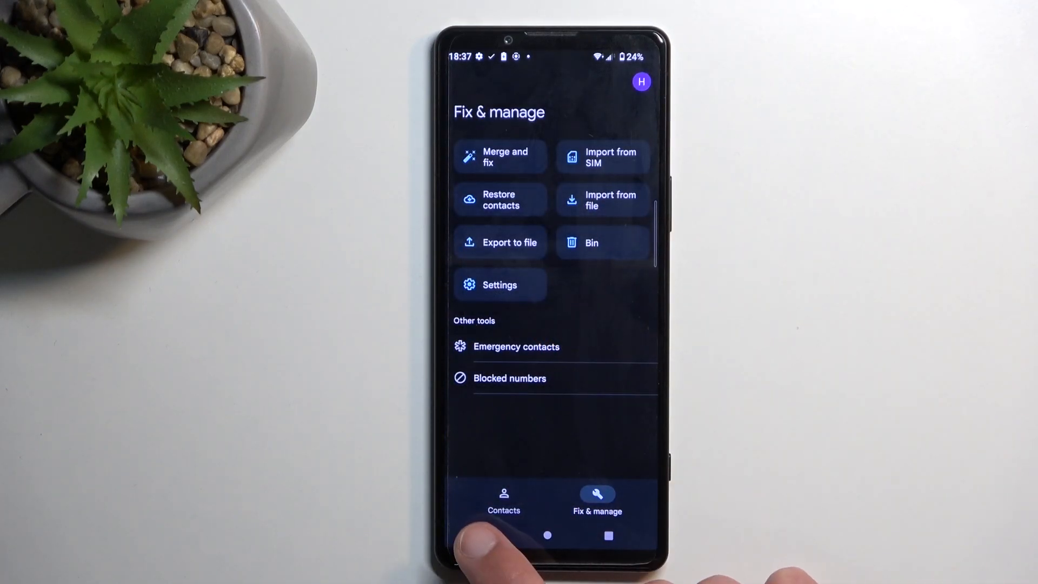
{"action": "left_click", "coordinate": [504, 500]}
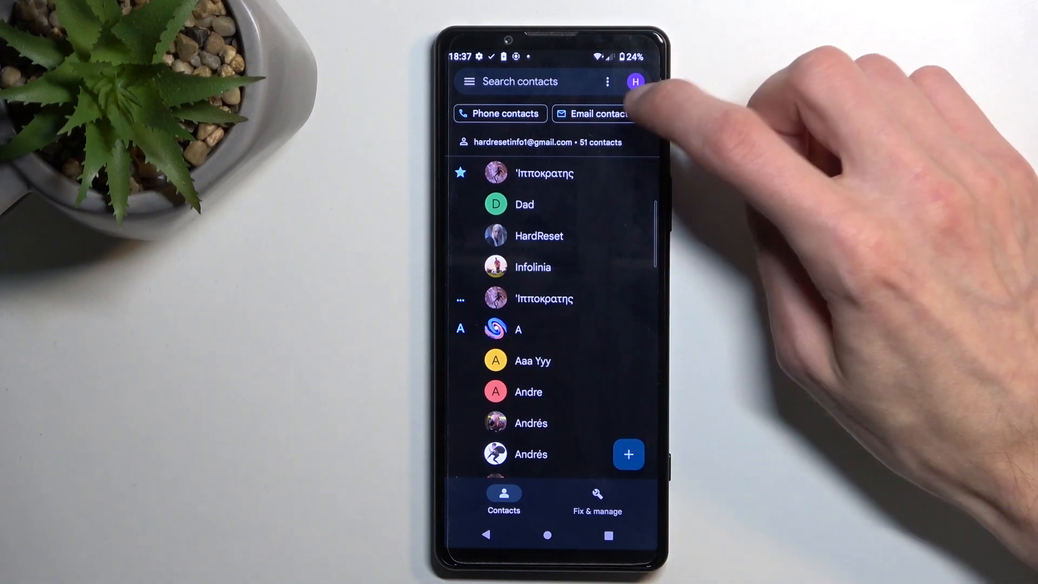
Open the account switcher to confirm the new Device option.
{"action": "left_click", "coordinate": [634, 82]}
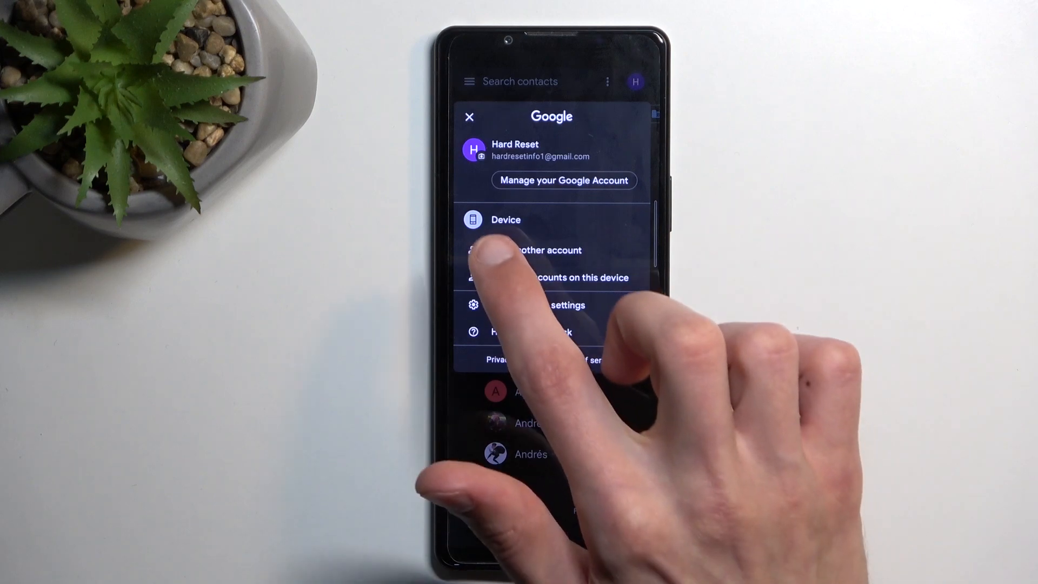